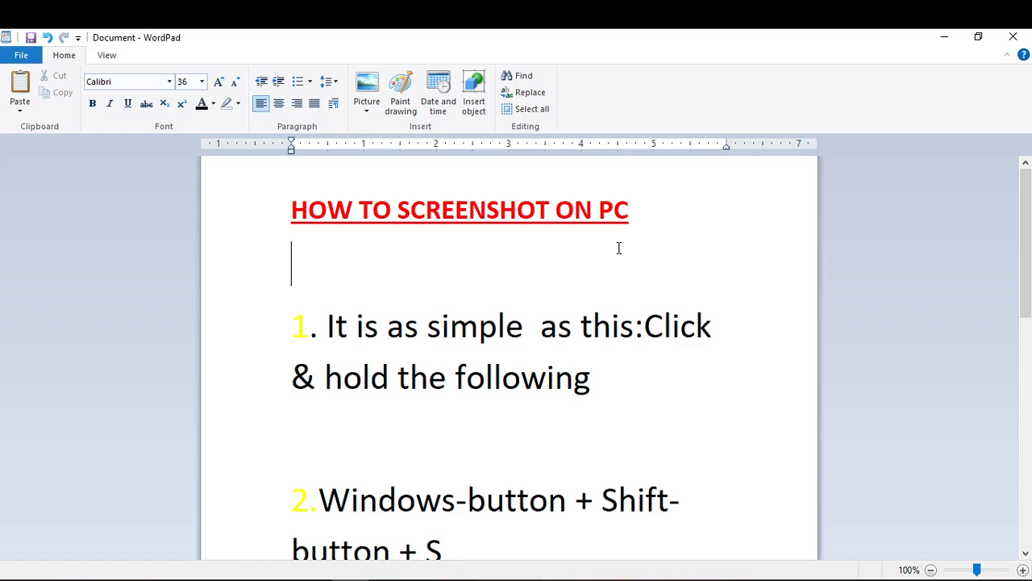
mouse_move(821, 35)
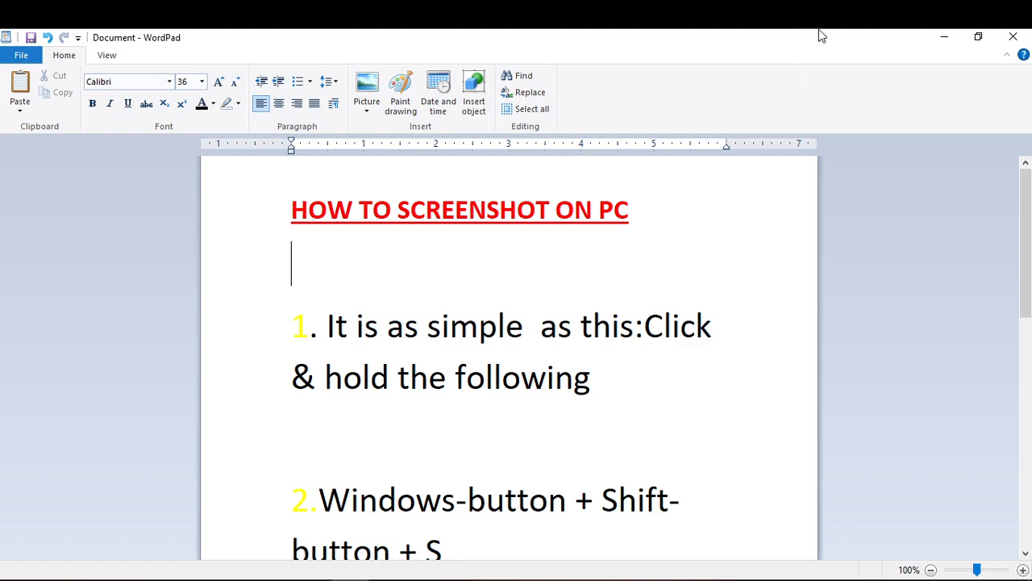
mouse_move(680, 218)
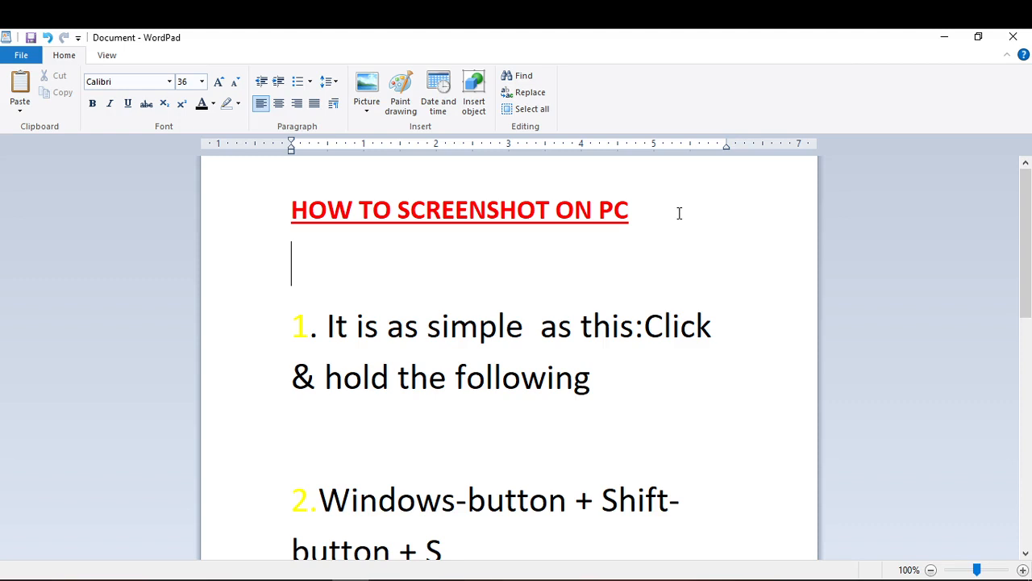
mouse_move(680, 229)
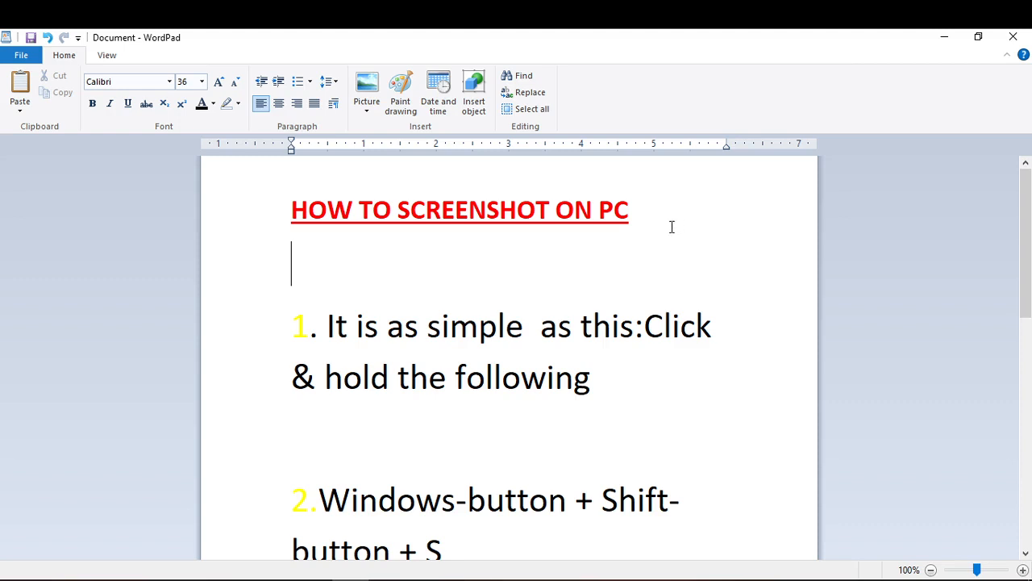
Step: Capture a rectangular snip of the WordPad instructions using the Win+Shift+S overlay
scroll(down, 3)
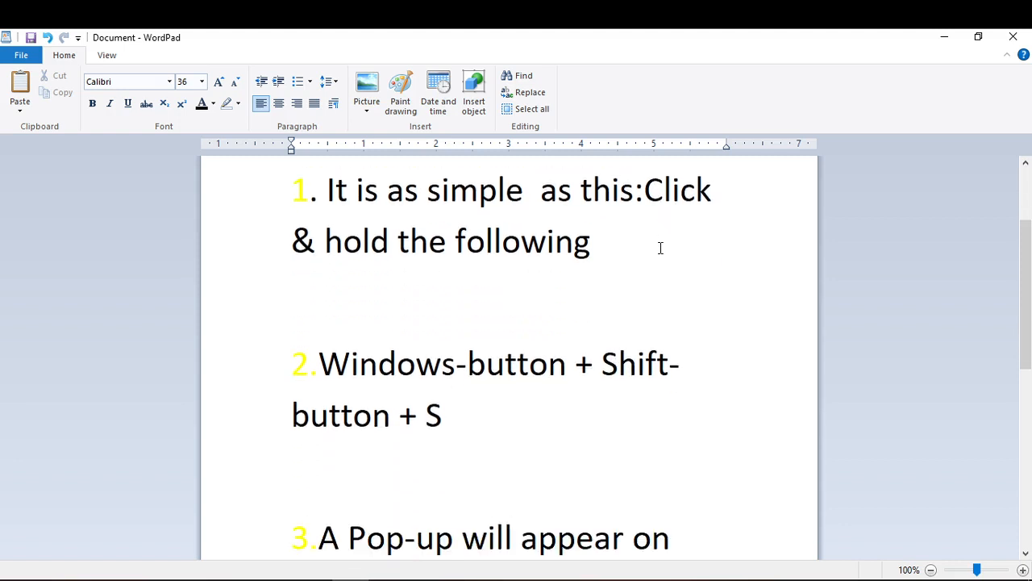
mouse_move(391, 281)
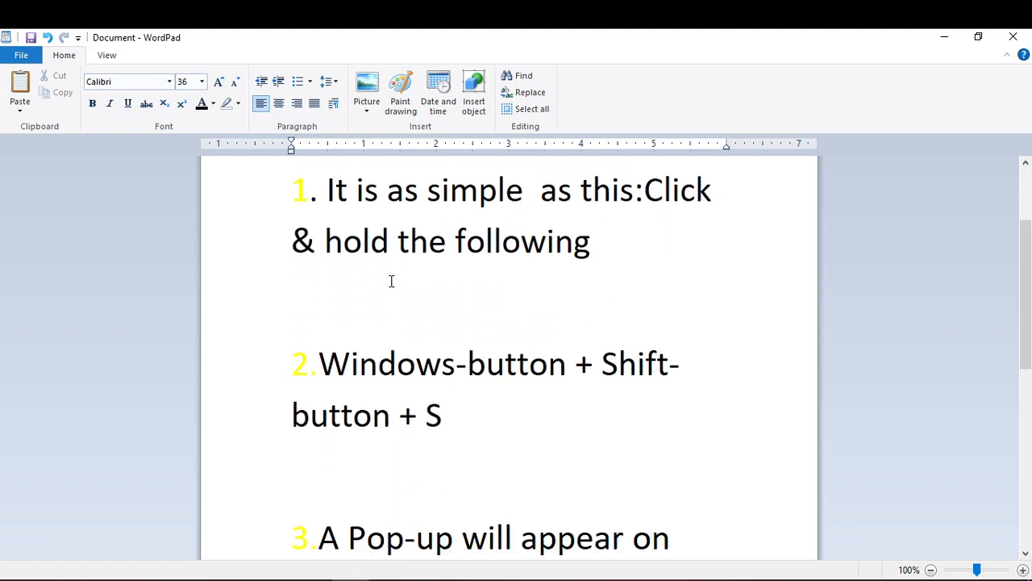
mouse_move(317, 364)
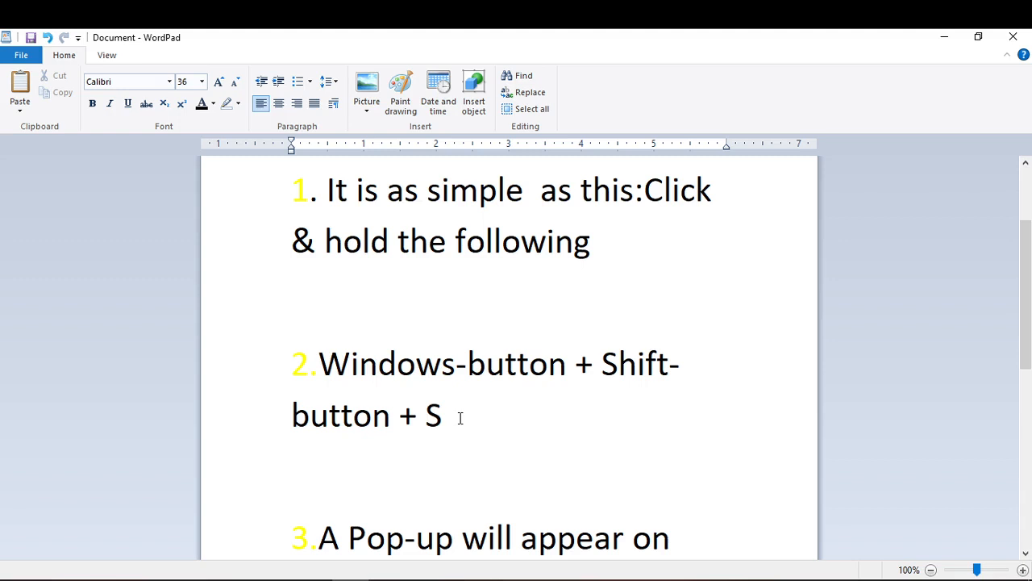
key(win+shift+s)
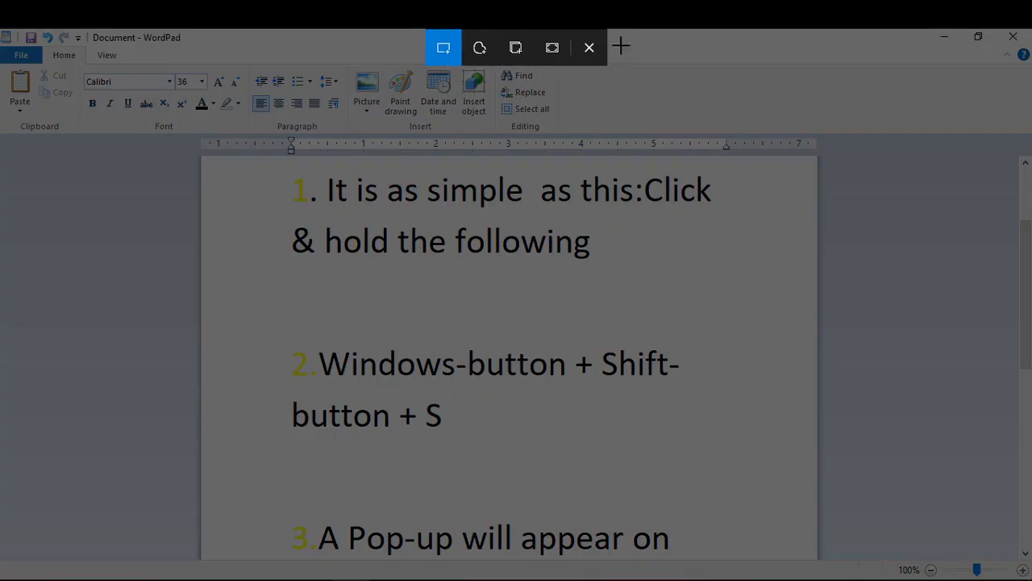
mouse_move(444, 47)
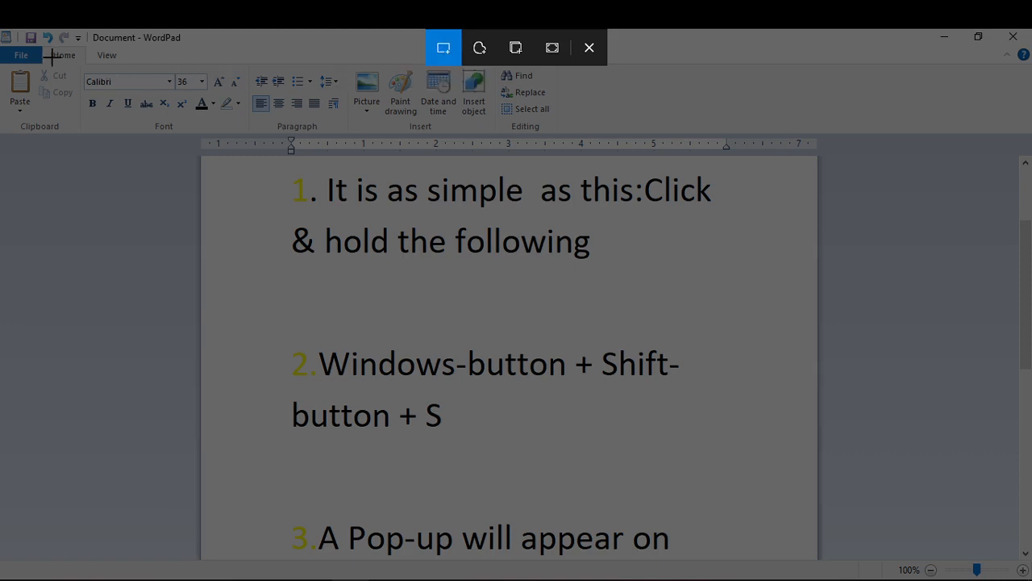
mouse_move(48, 55)
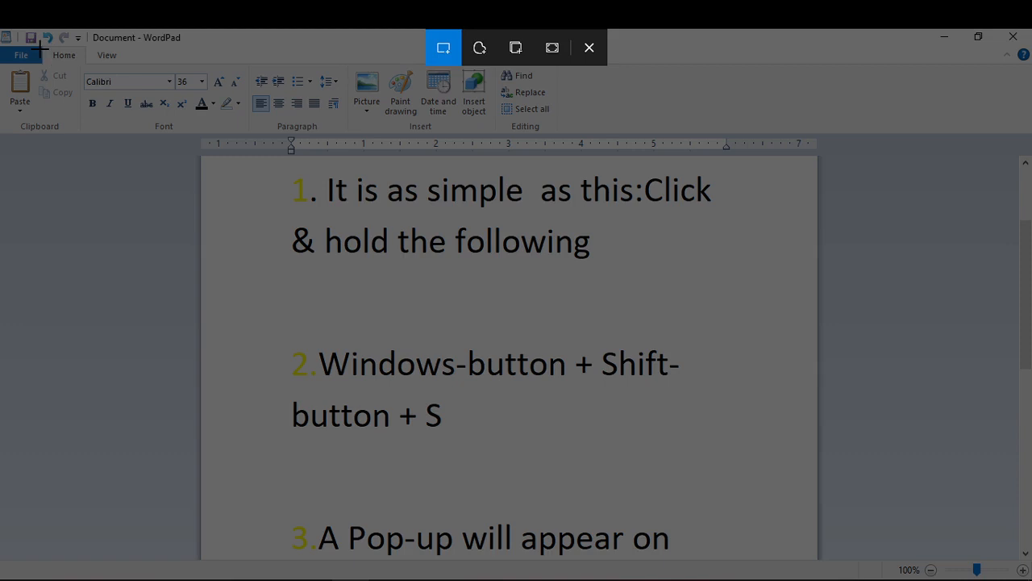
mouse_move(193, 129)
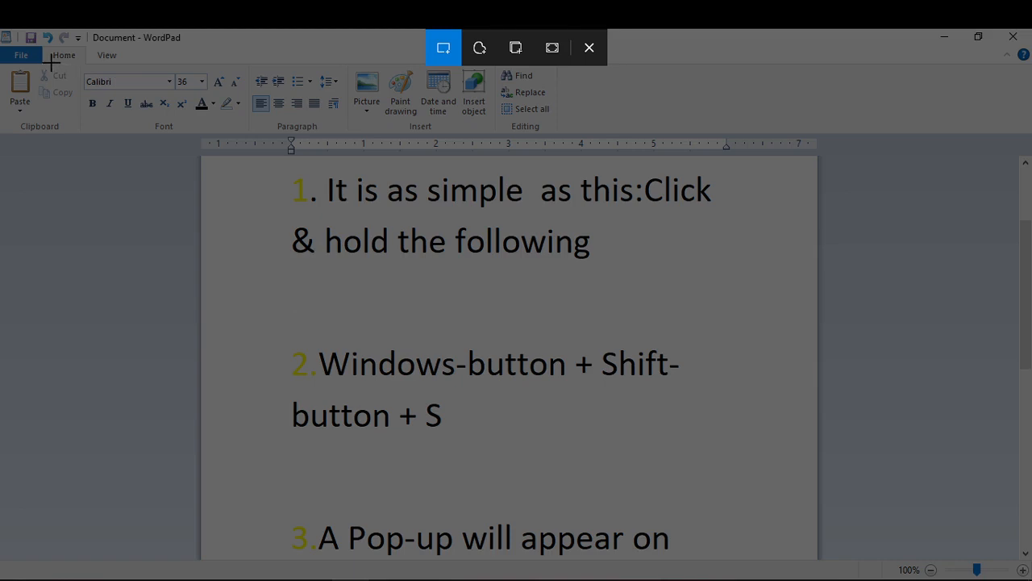
click(587, 46)
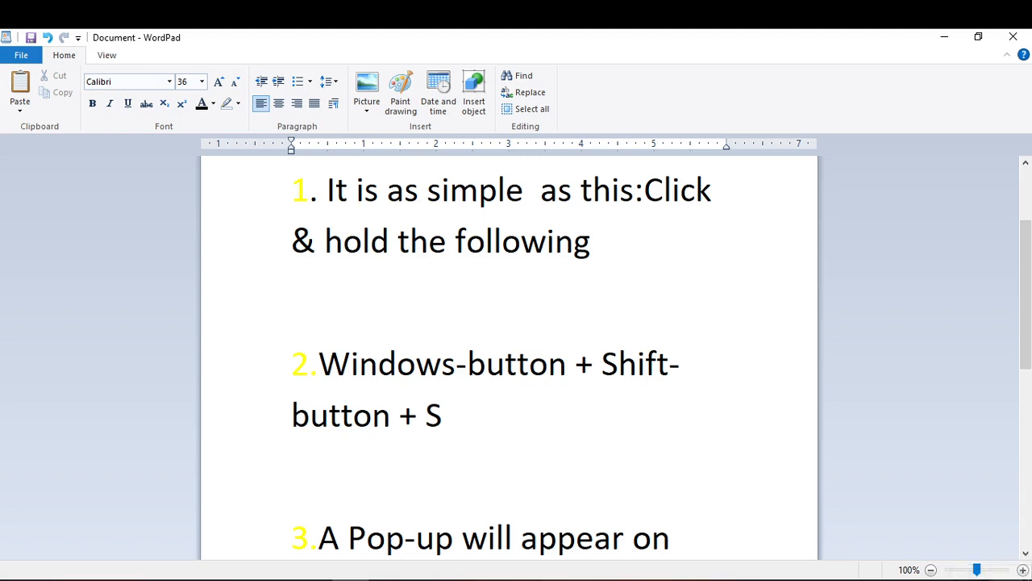
mouse_move(984, 532)
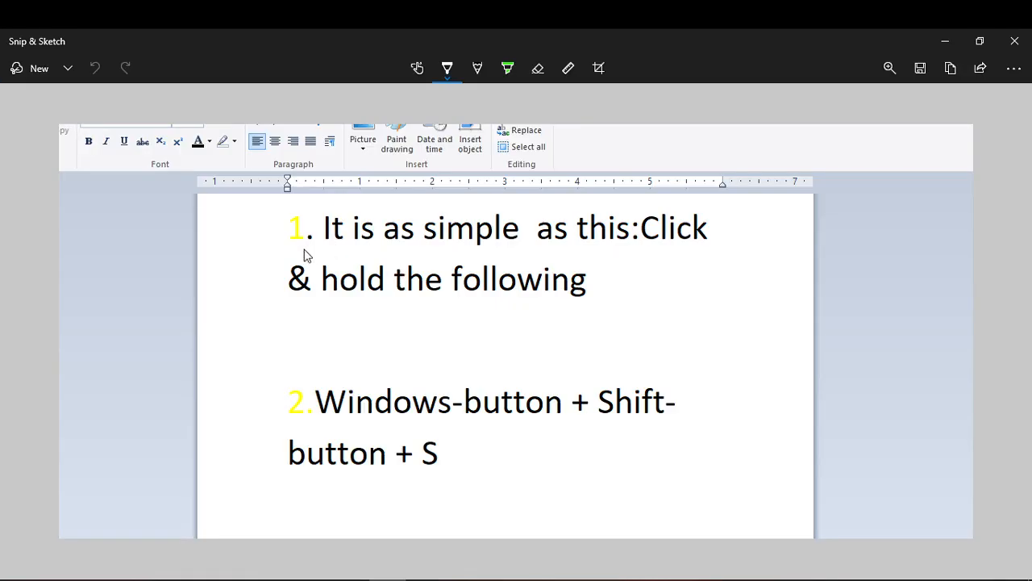
mouse_move(853, 97)
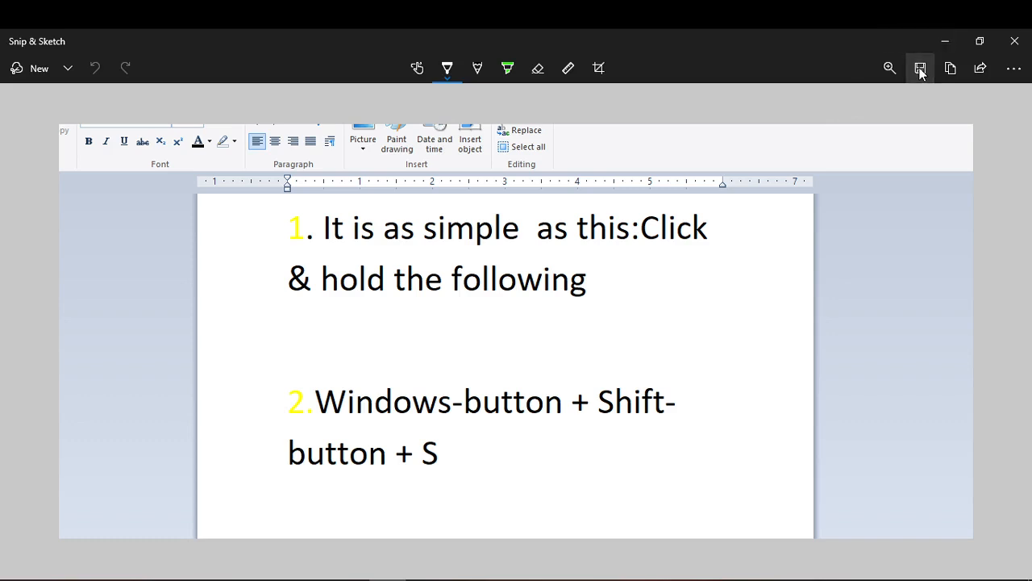
mouse_move(919, 68)
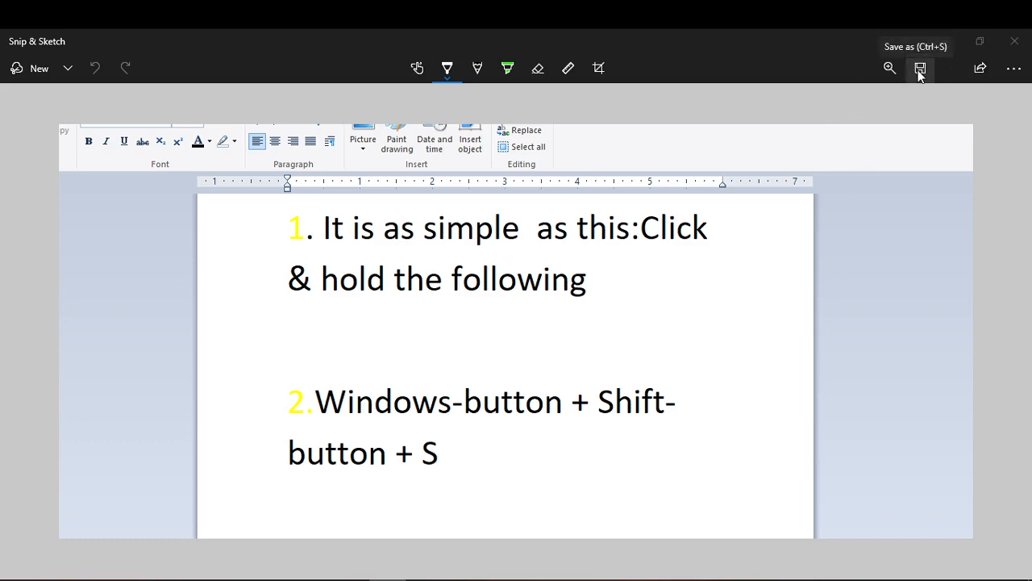
Step: Bring up the Save As dialog for the captured snip from the toolbar
click(919, 67)
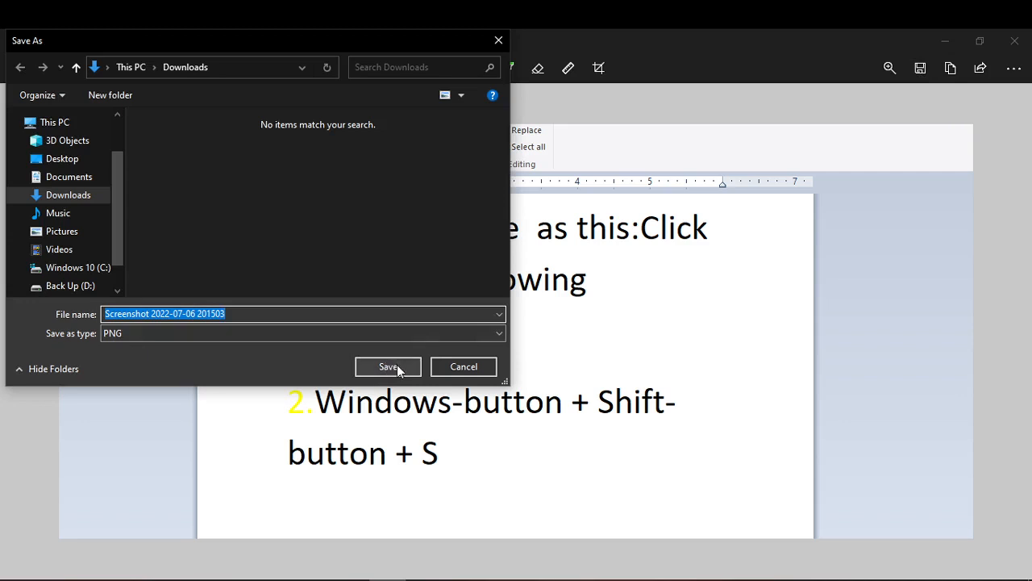
mouse_move(943, 65)
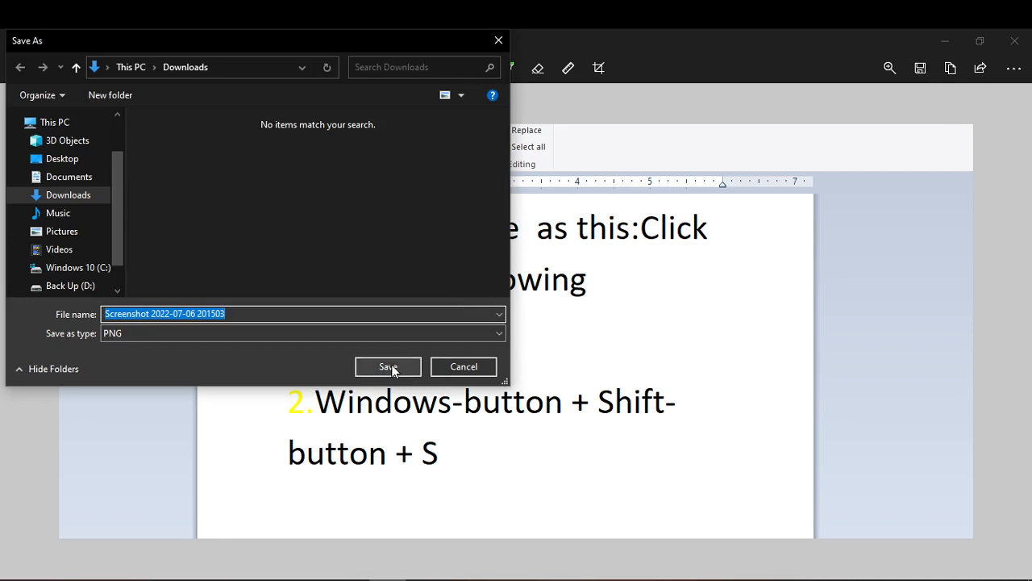
Step: Save the snip as a PNG image in the Downloads folder
click(387, 367)
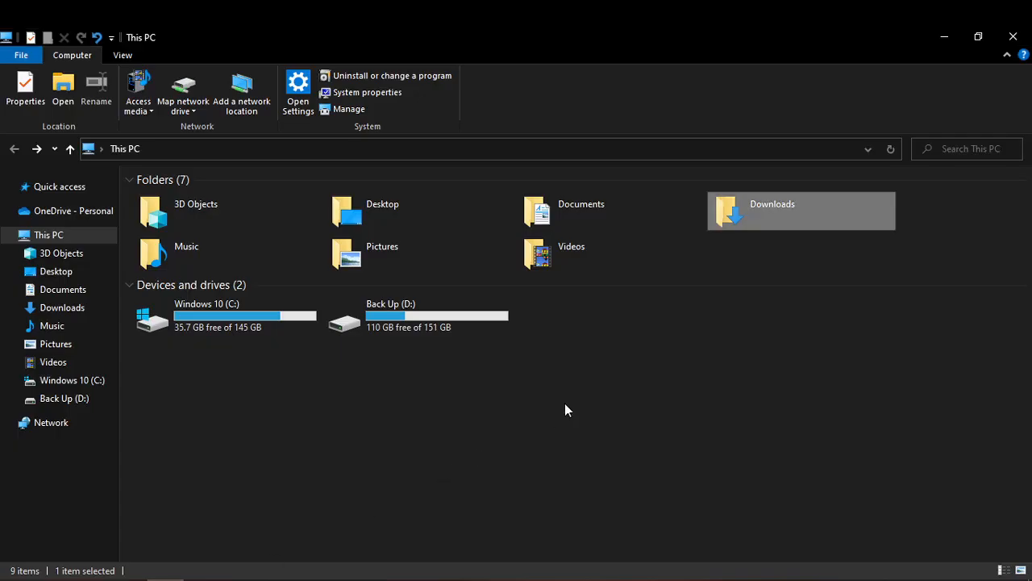
mouse_move(778, 210)
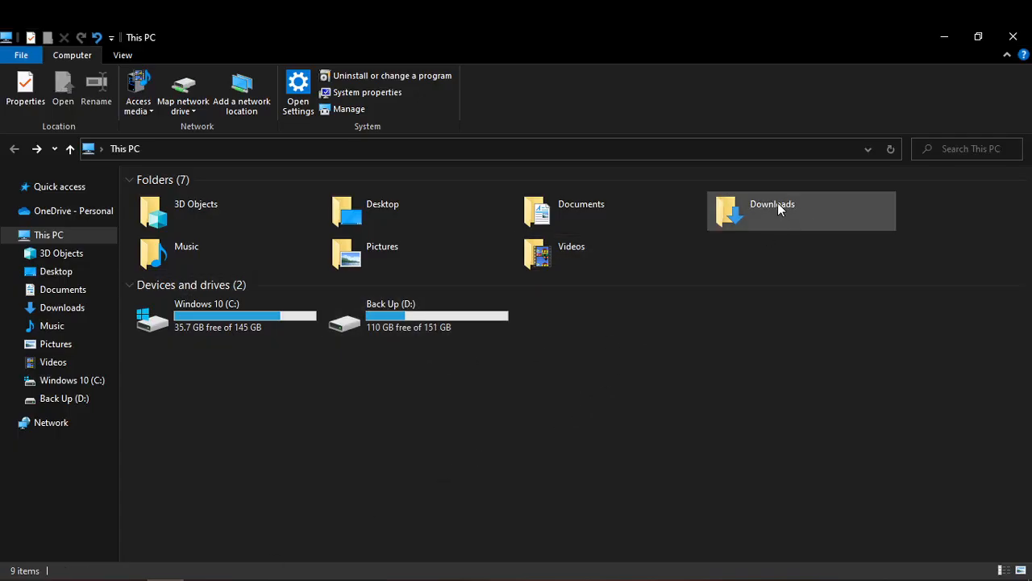
double_click(771, 210)
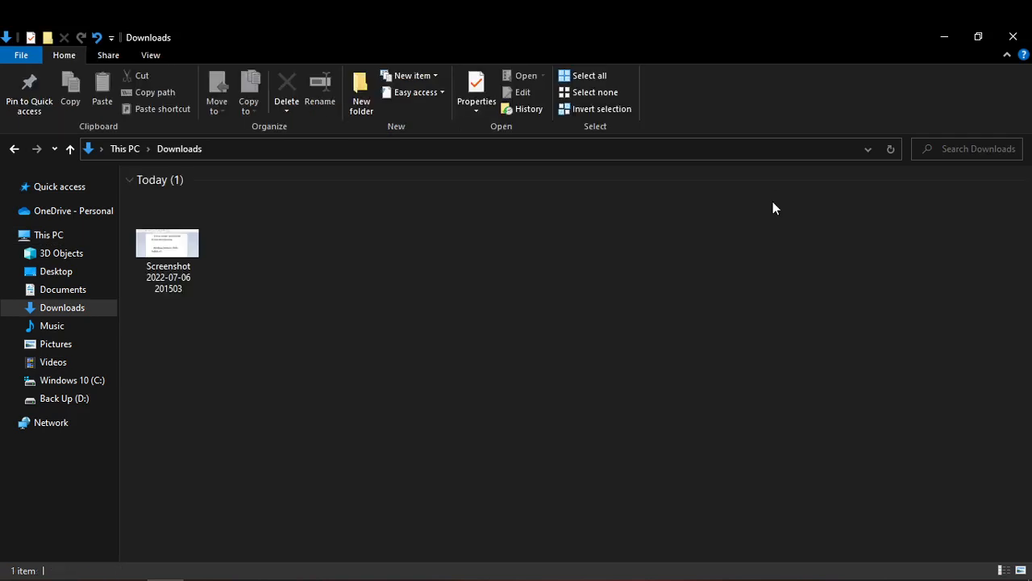
click(168, 242)
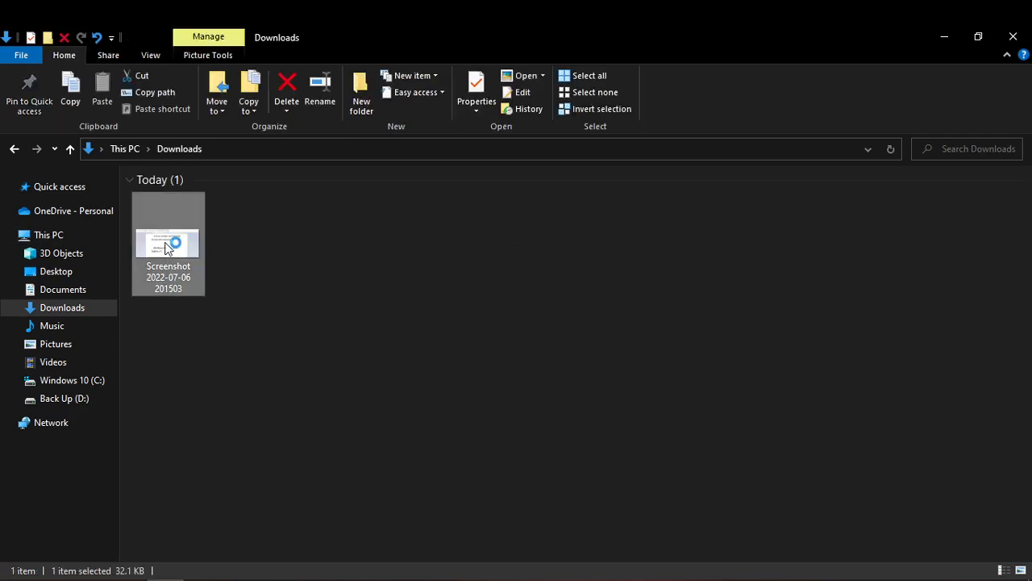
double_click(167, 243)
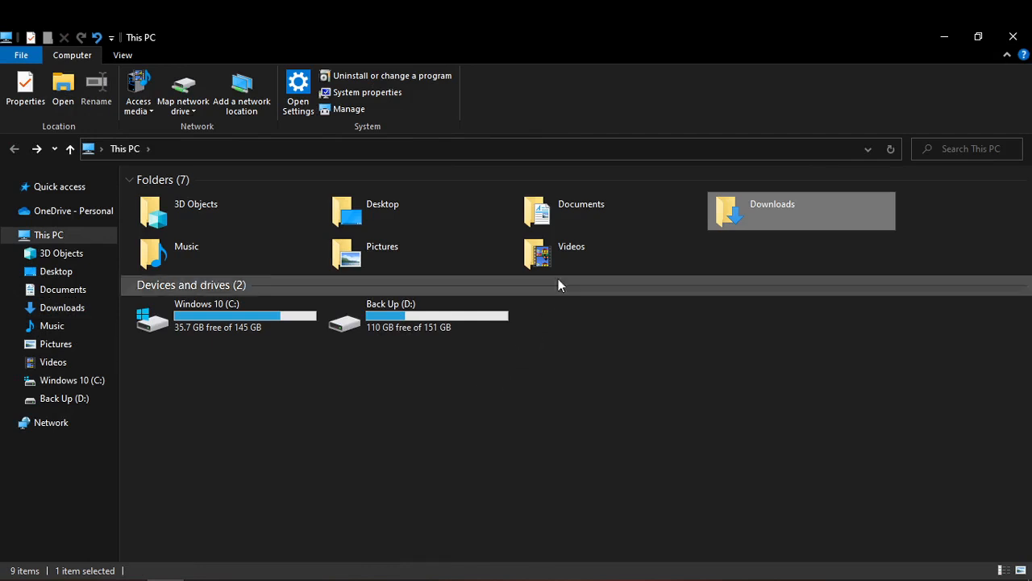
mouse_move(596, 372)
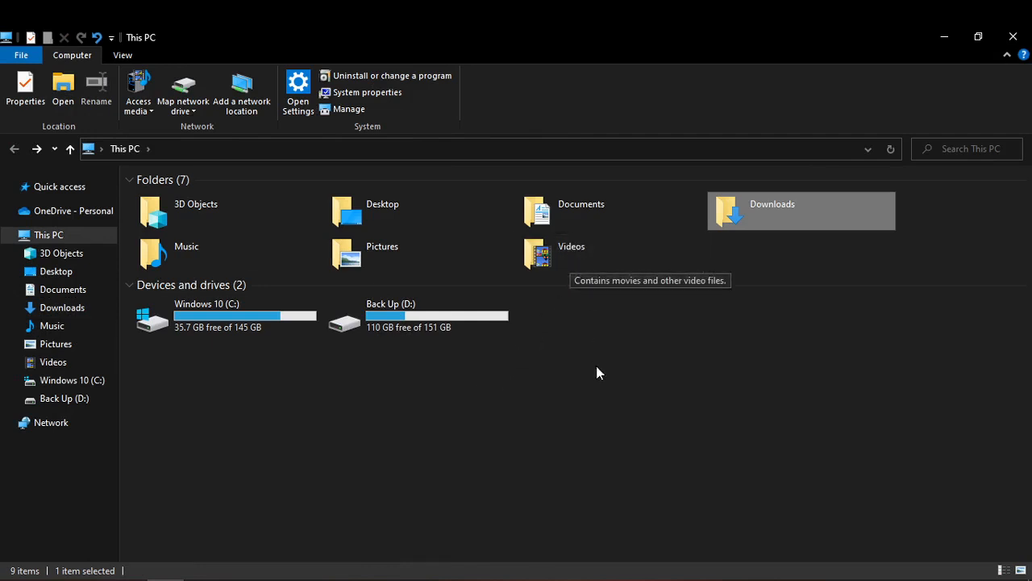
mouse_move(579, 392)
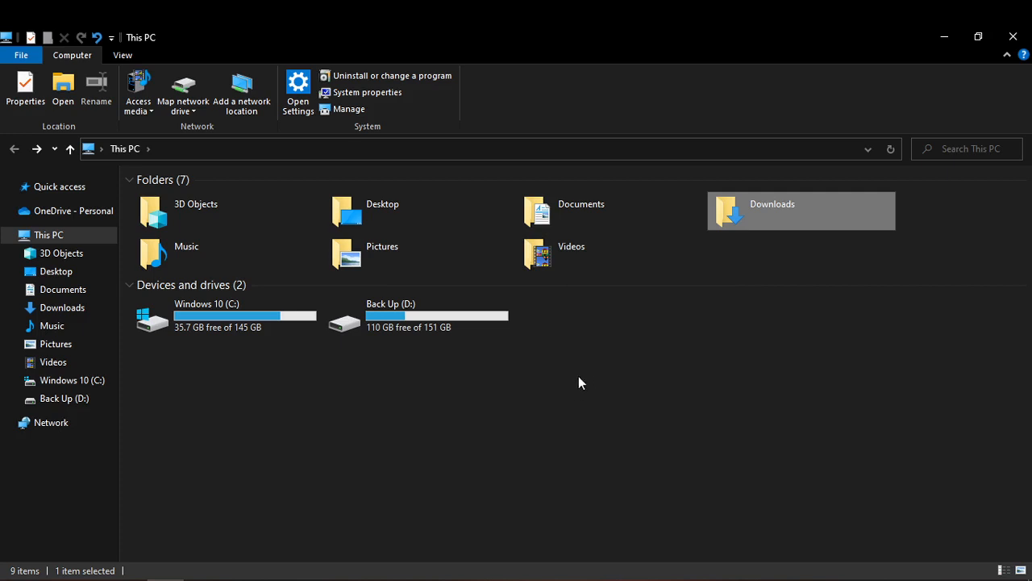
mouse_move(516, 393)
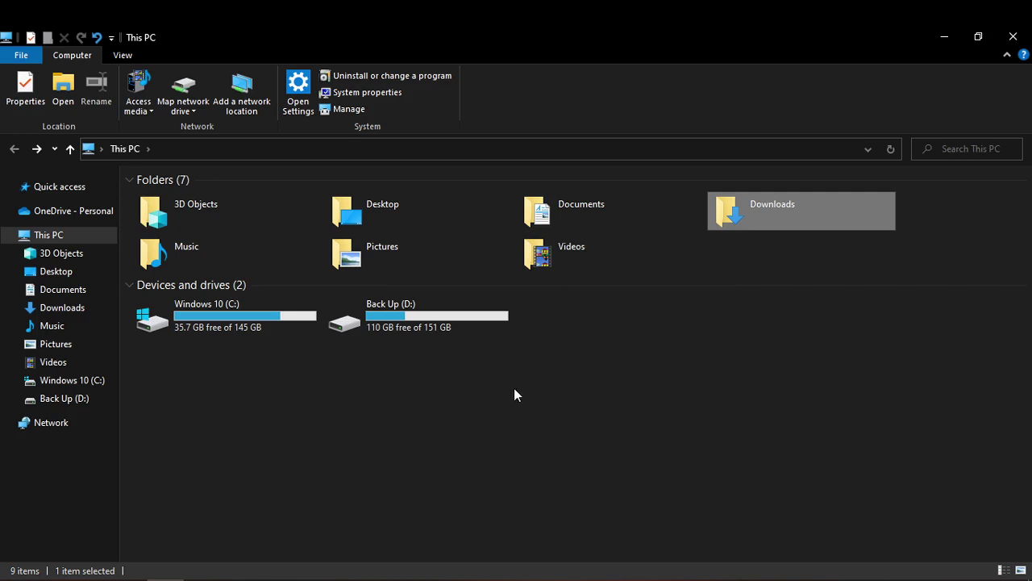